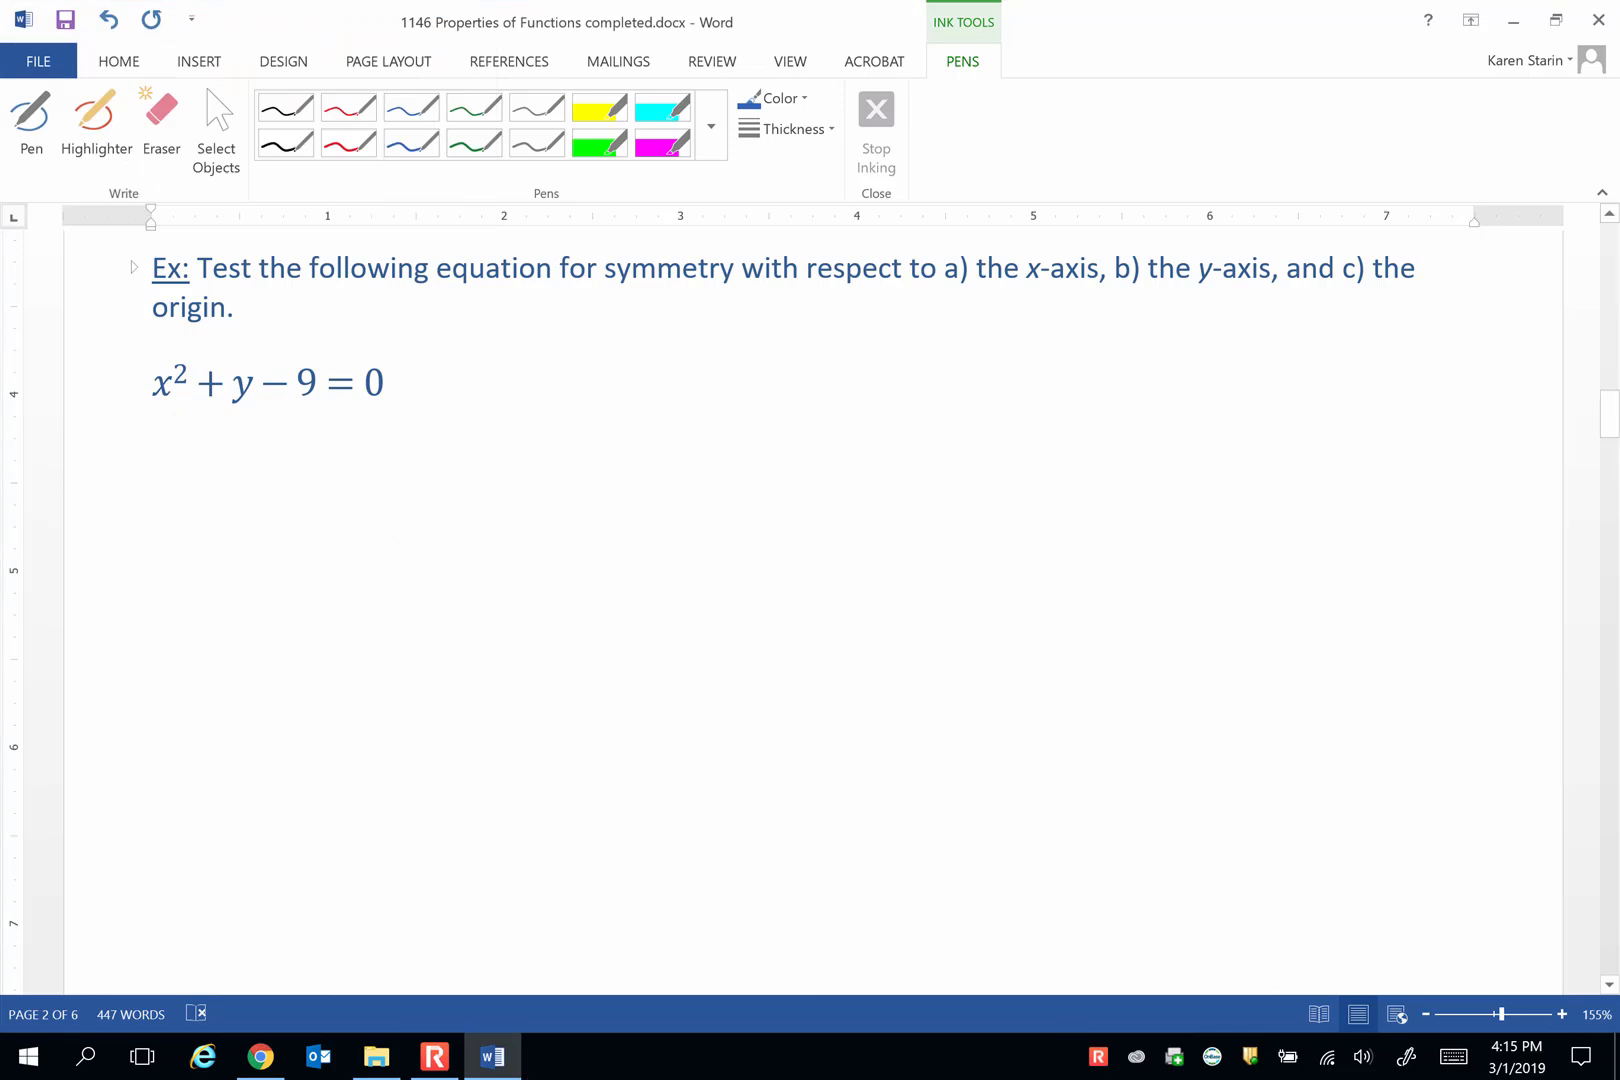
Step: With the blue pen, substitute −y into x²+y−9=0, draw the arrow and box NO for x-axis symmetry
click(814, 960)
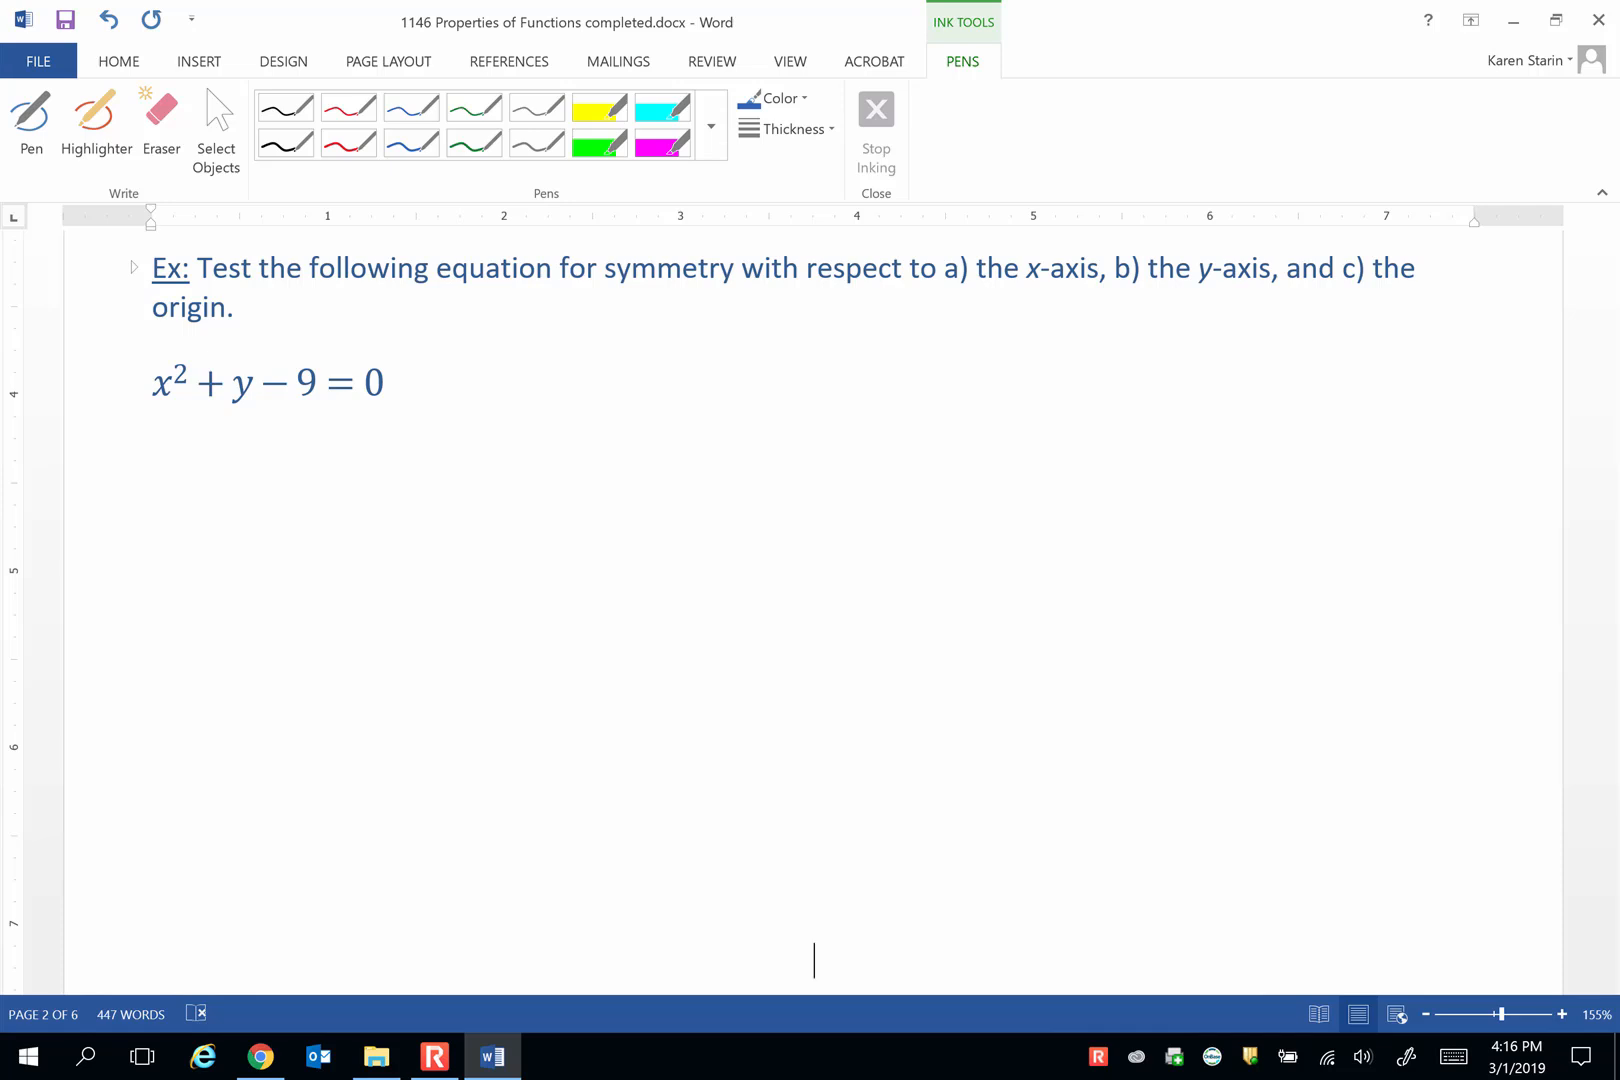
click(30, 118)
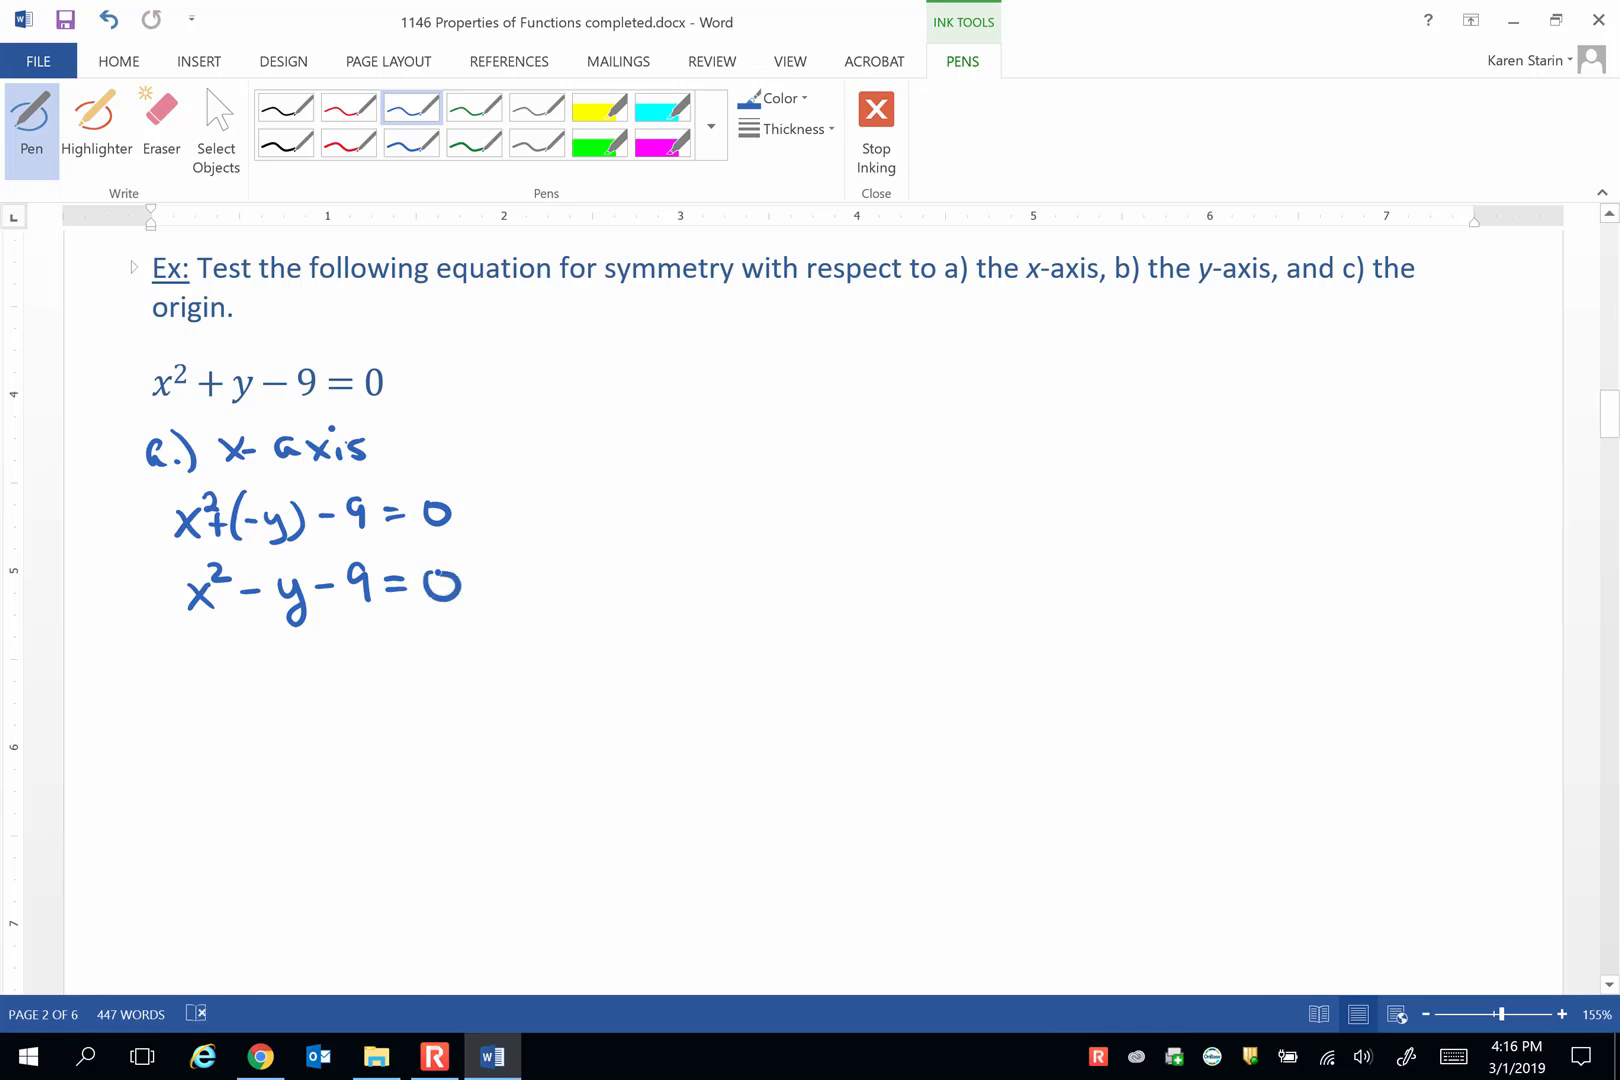
click(478, 580)
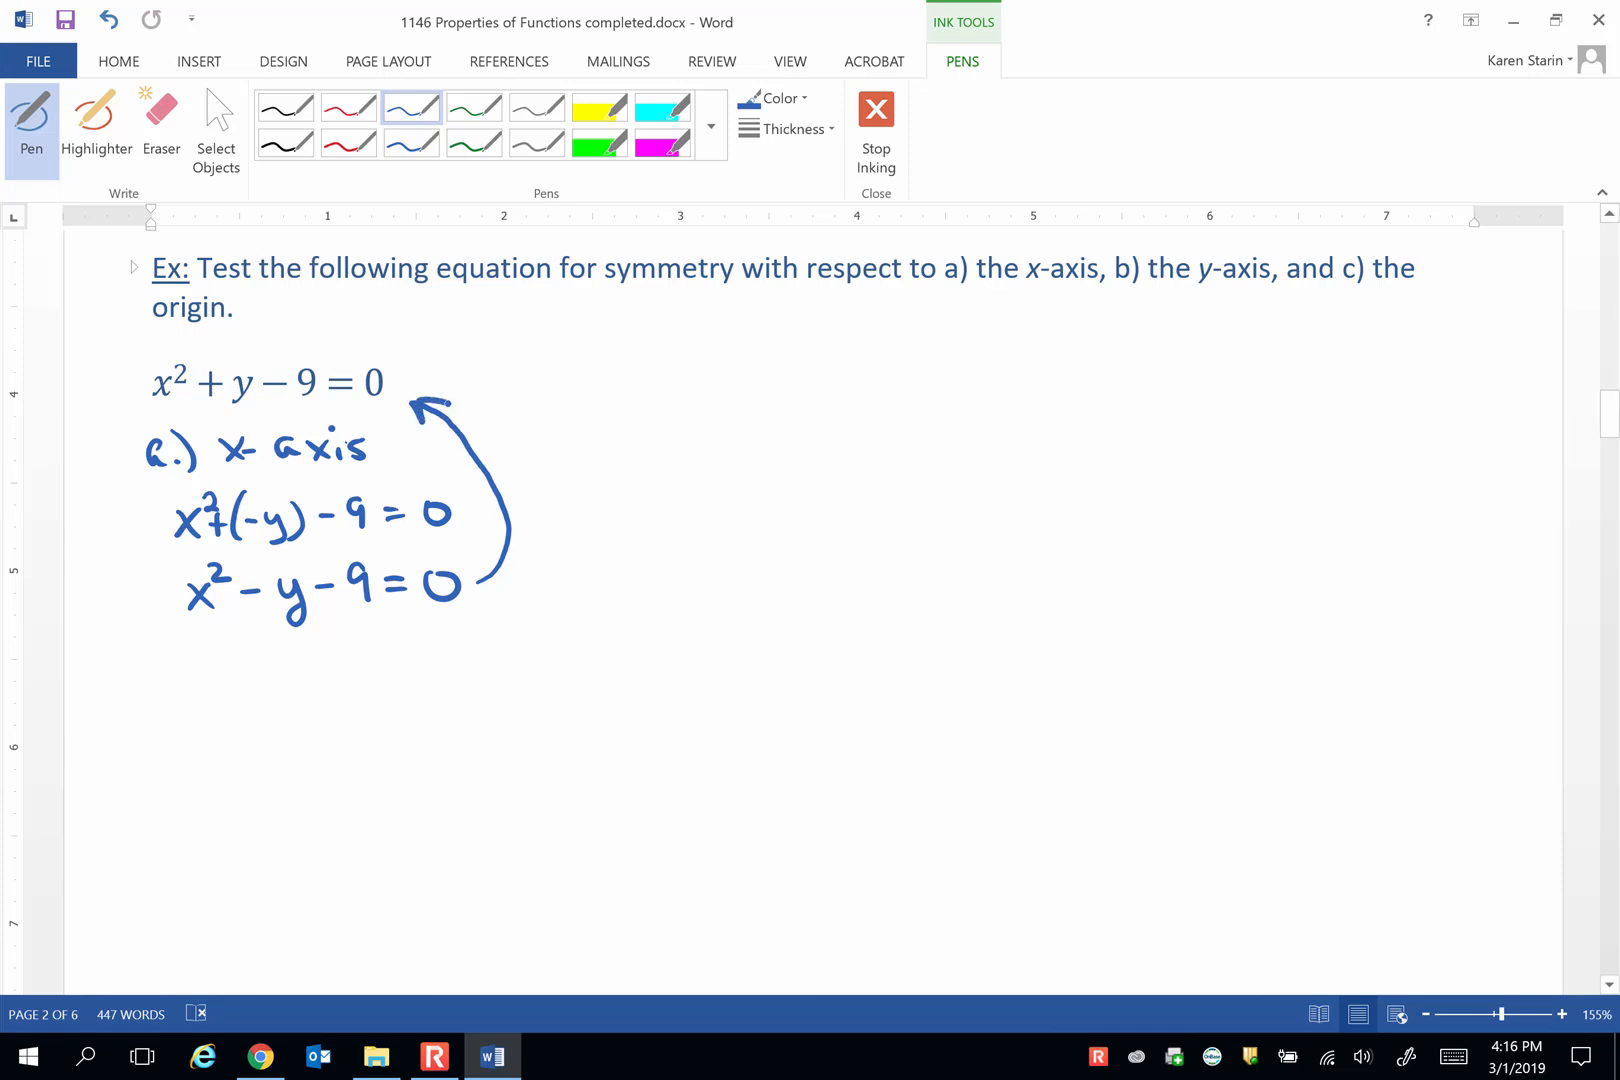
click(814, 960)
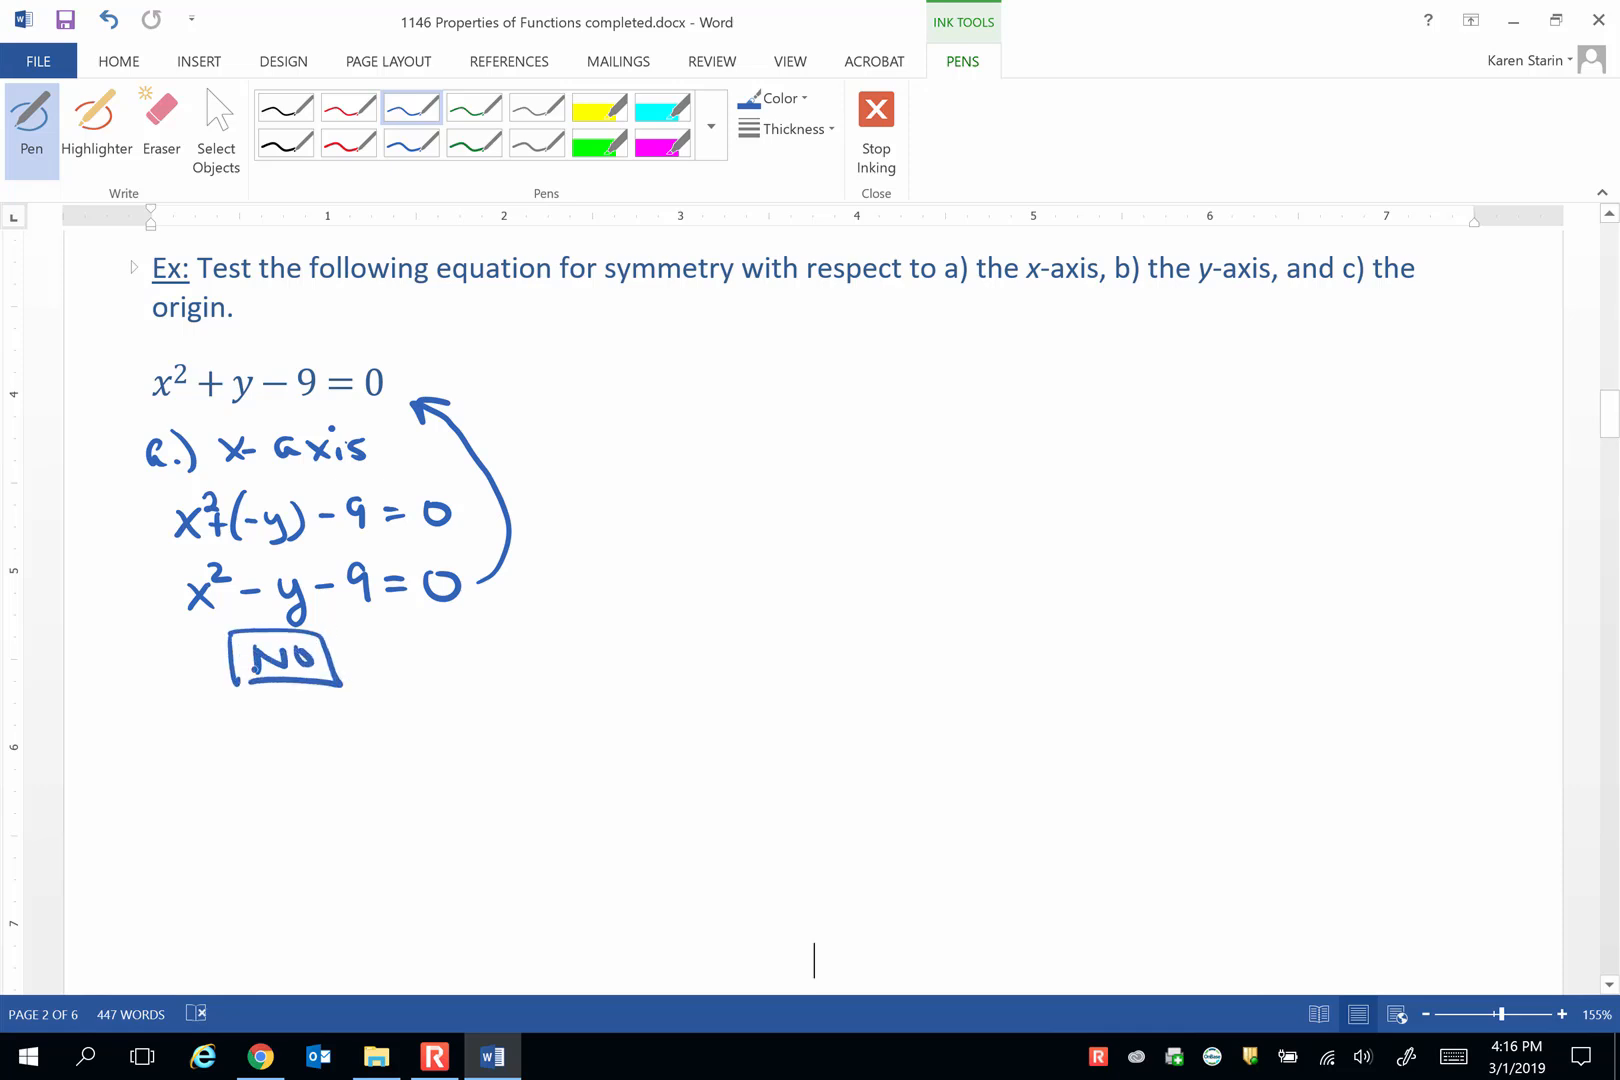
click(474, 106)
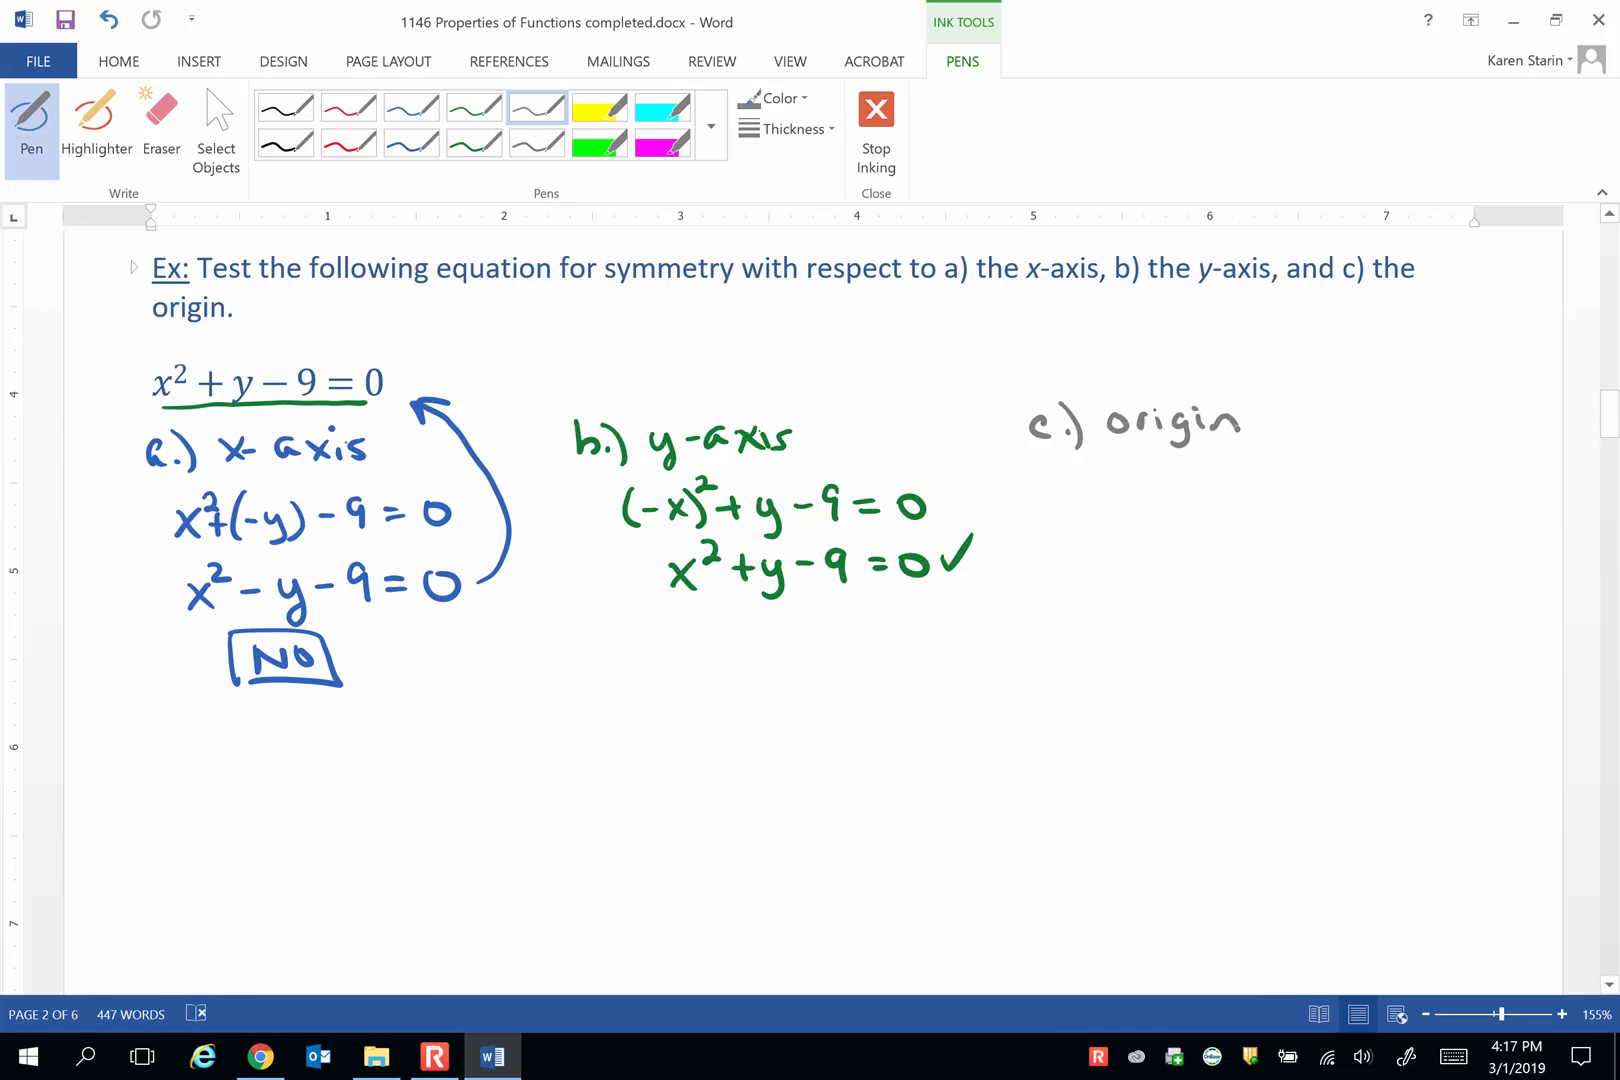
Step: Box NO for the origin test and yes for the y-axis test, then show the Desmos graph of x²+y−9=0
click(1086, 480)
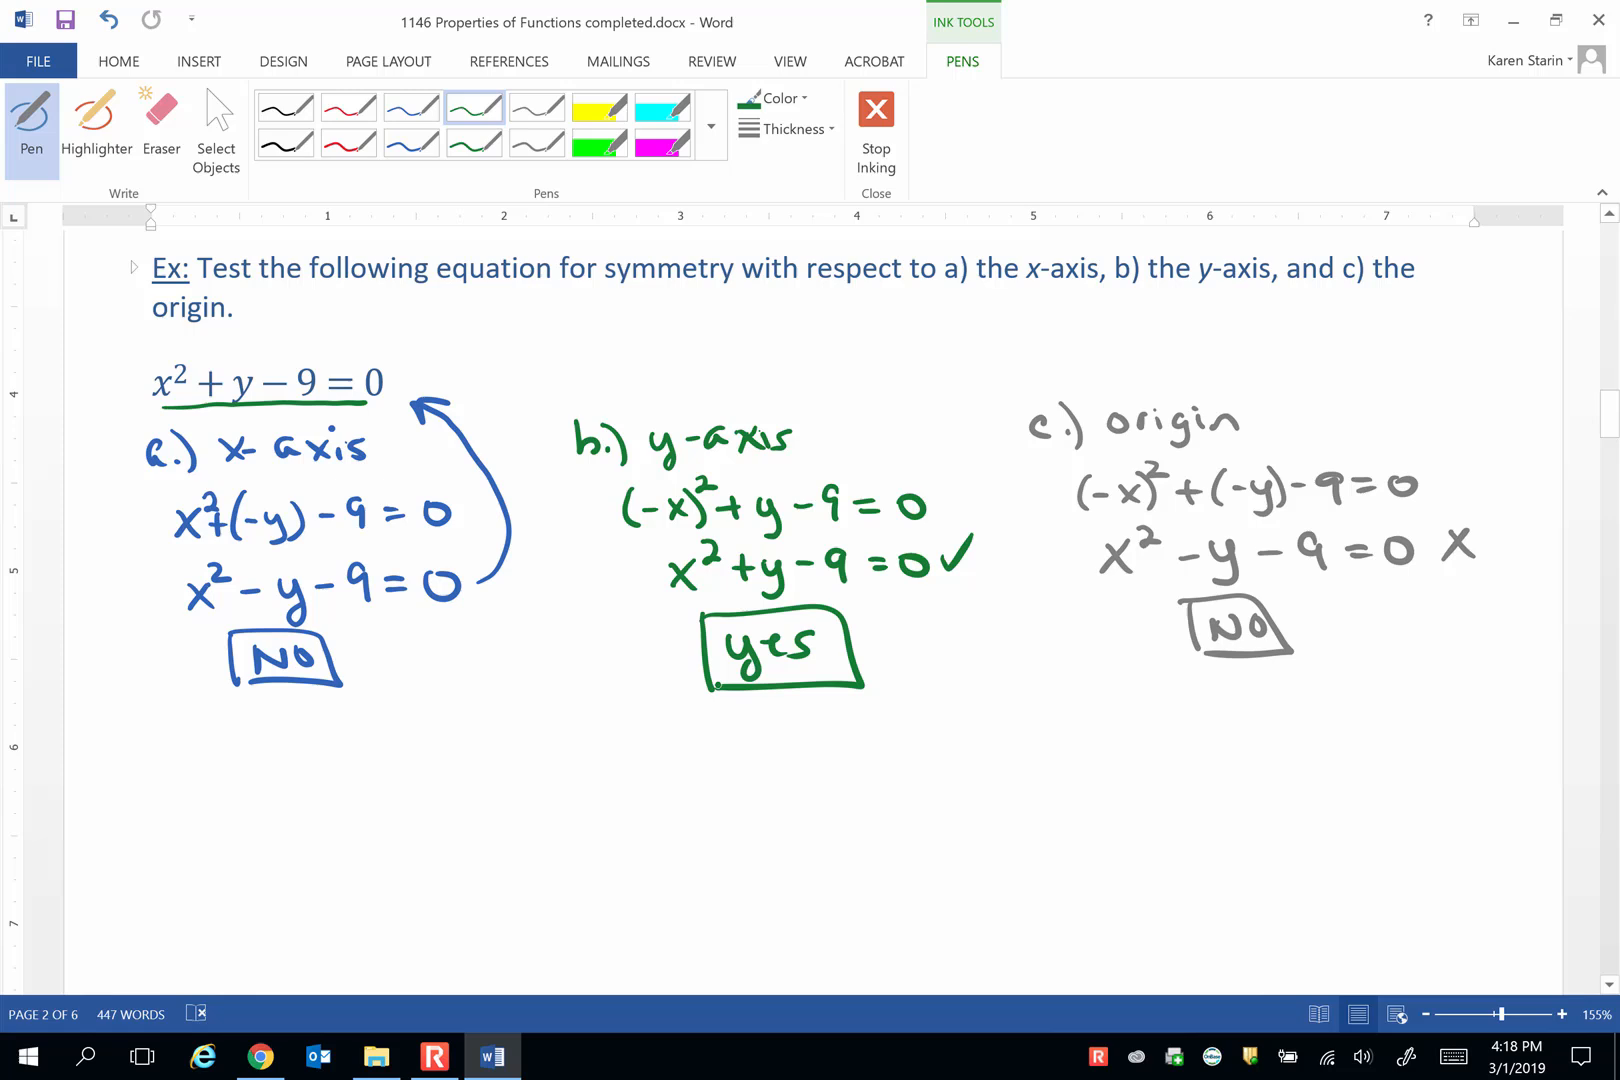
mouse_move(260, 1056)
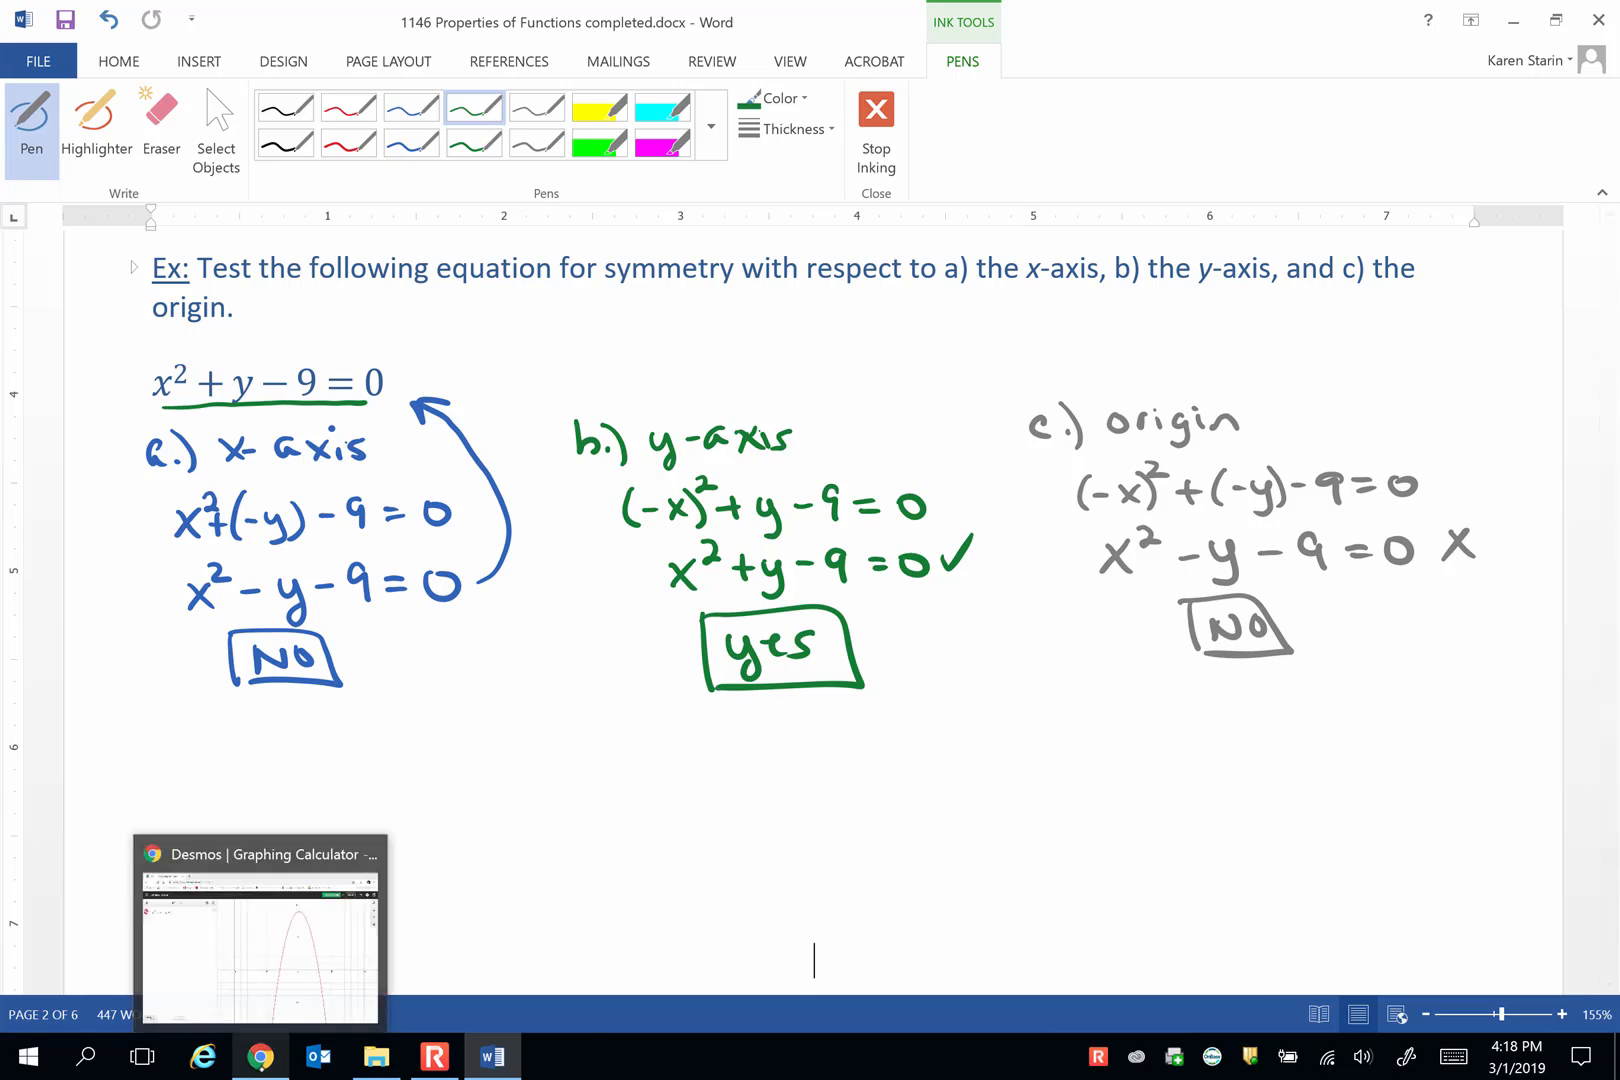
click(260, 928)
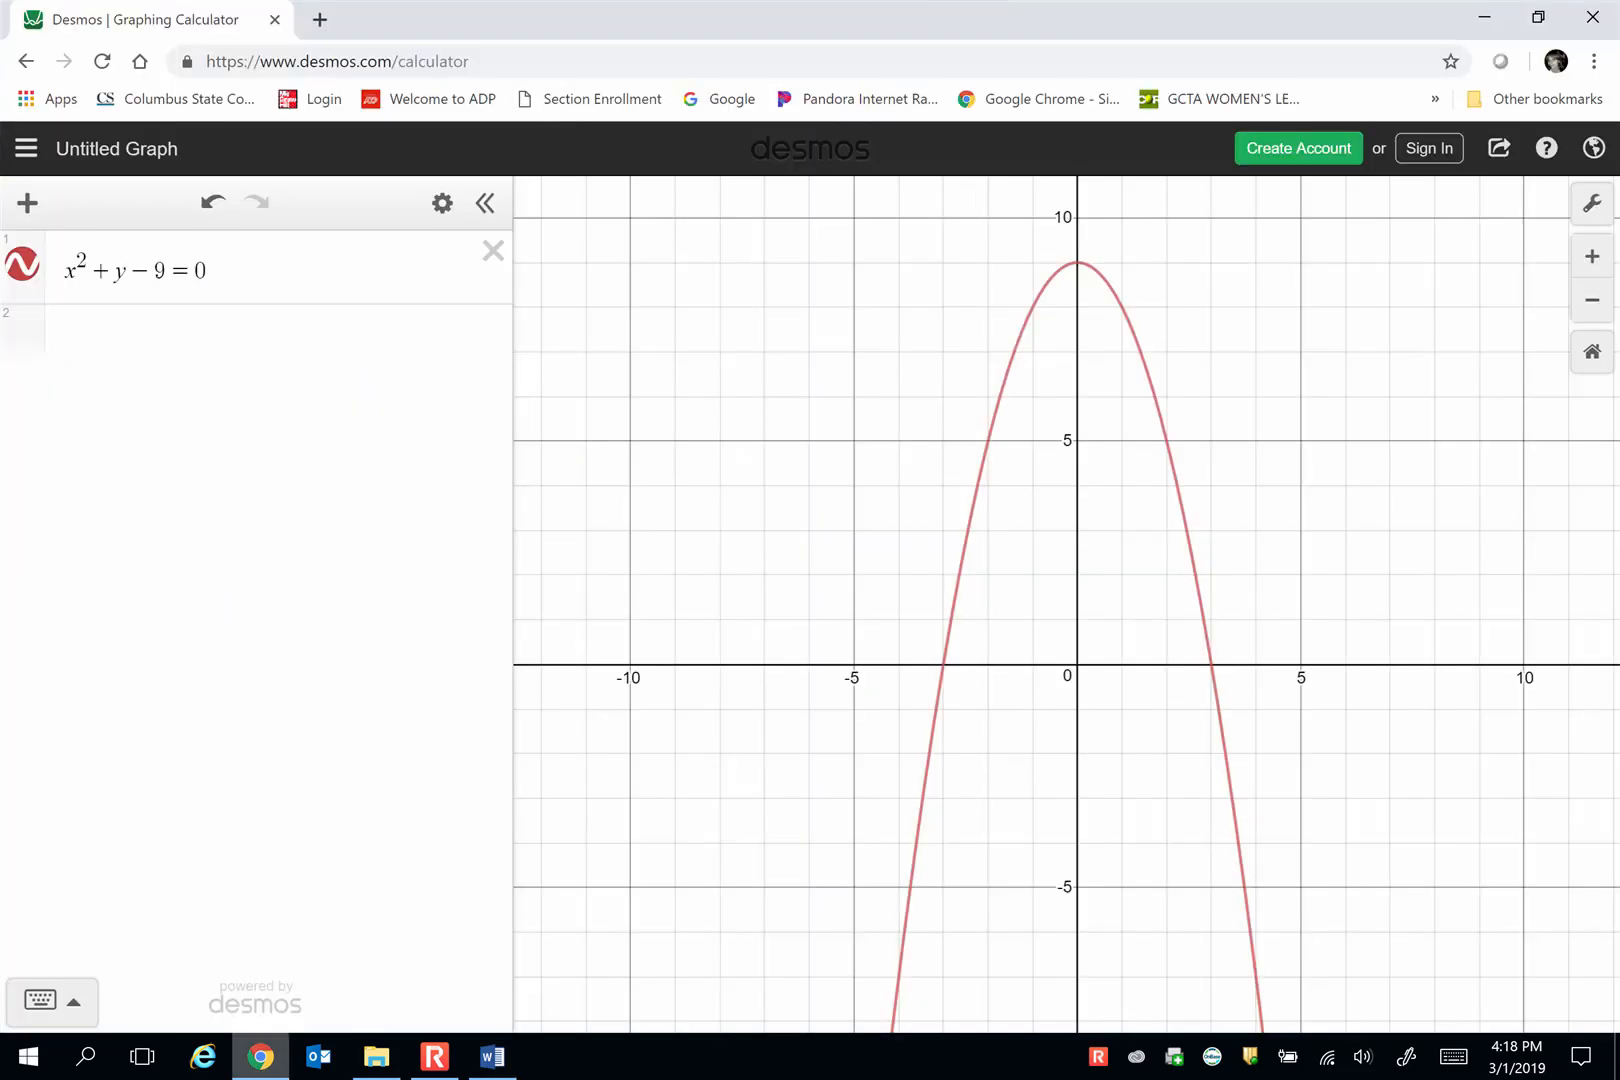